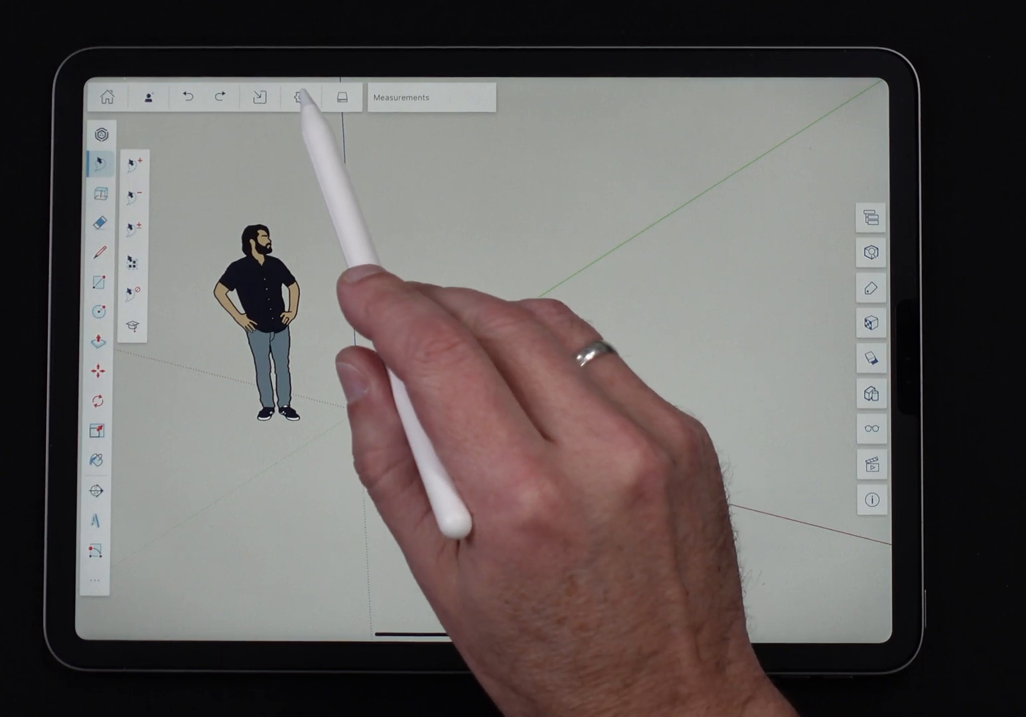
Check the preferences unchanged and switch to the Rotated Rectangle tool.
click(300, 97)
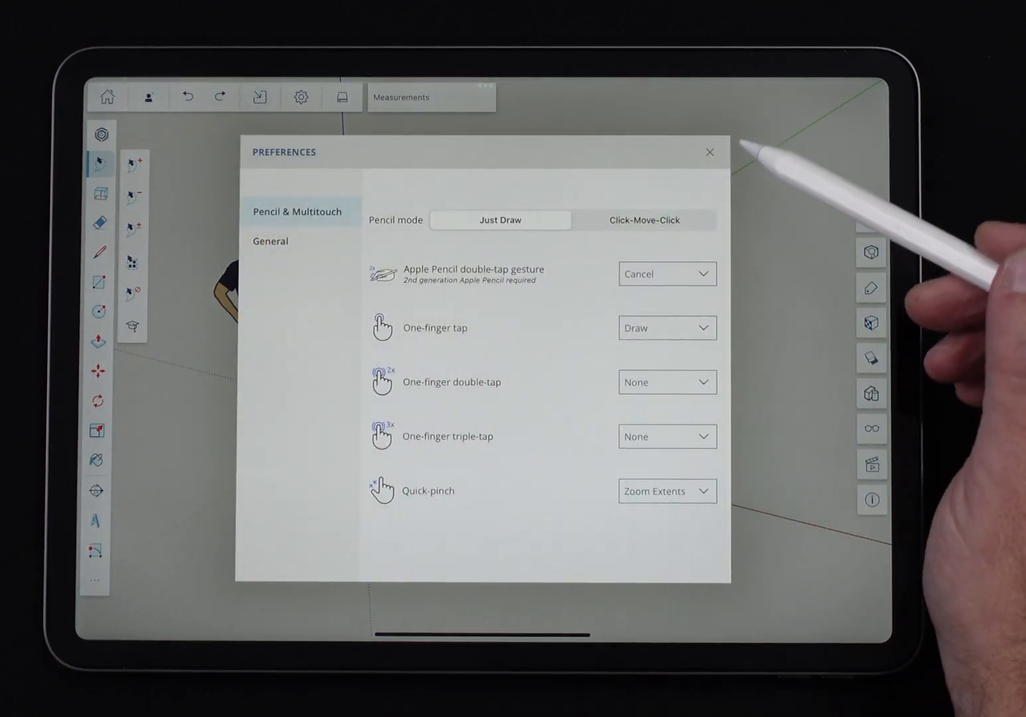
click(709, 151)
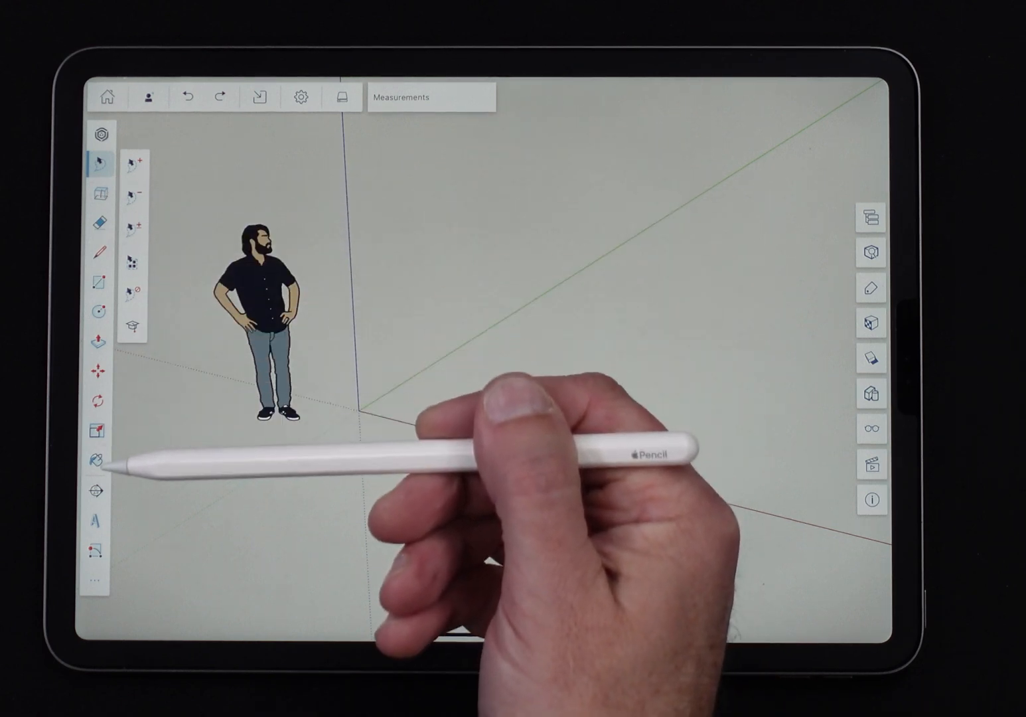
click(101, 159)
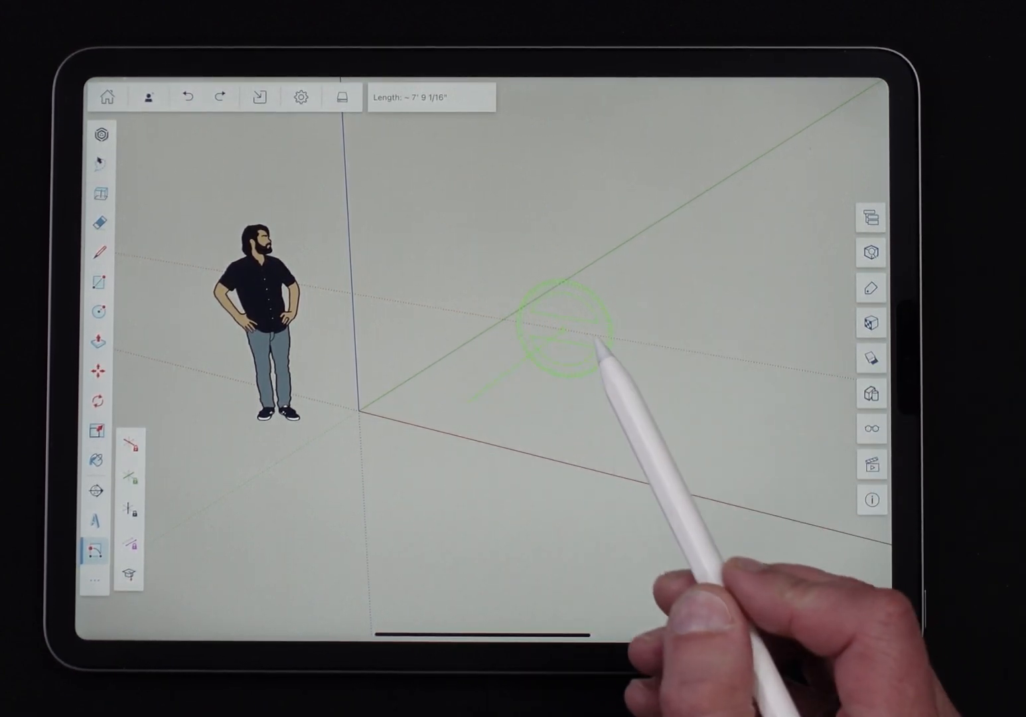
Draw a rotated rectangle on the ground beside the figure: width, angle, then depth.
drag(557, 329, 655, 342)
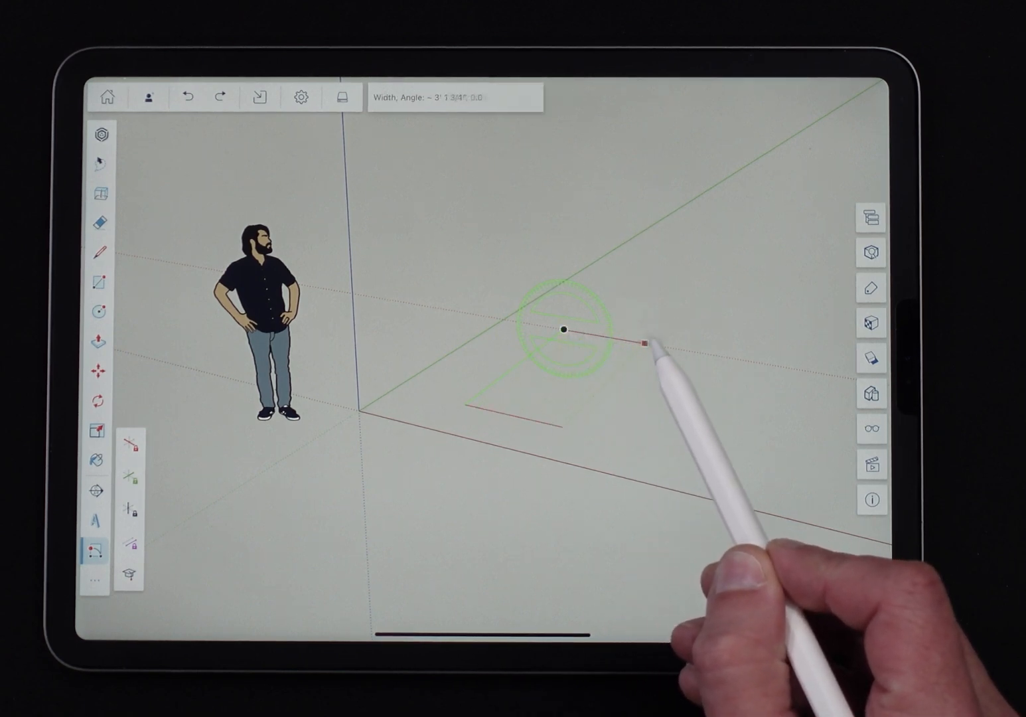
drag(650, 340, 728, 255)
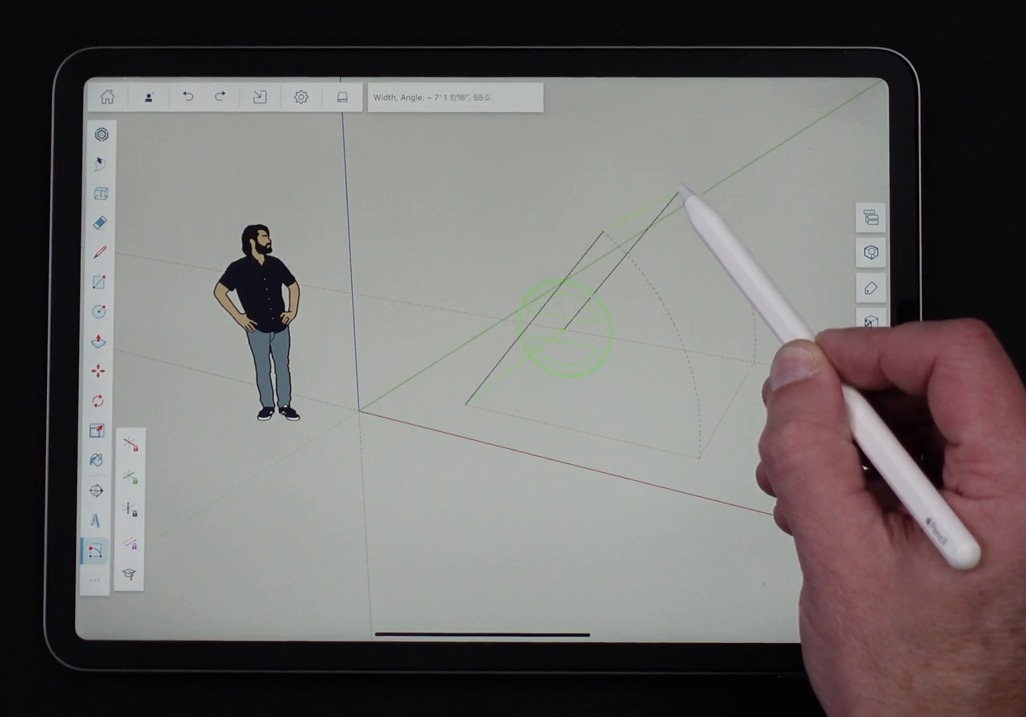
drag(684, 188, 657, 444)
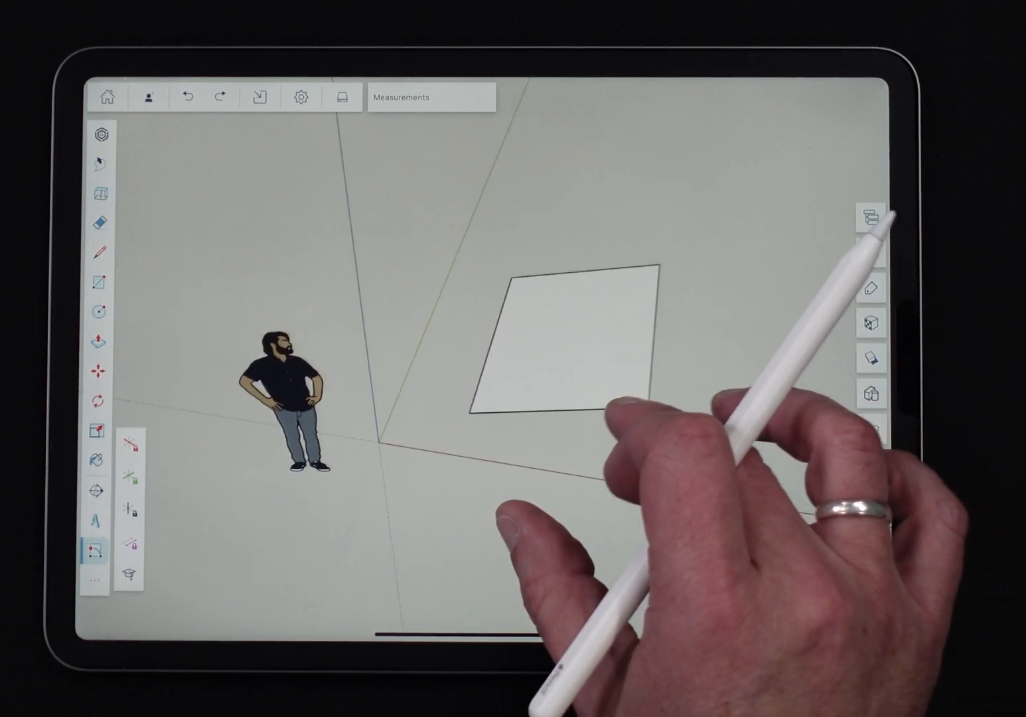
Set the pencil mode preference to Click-Move-Click.
click(300, 96)
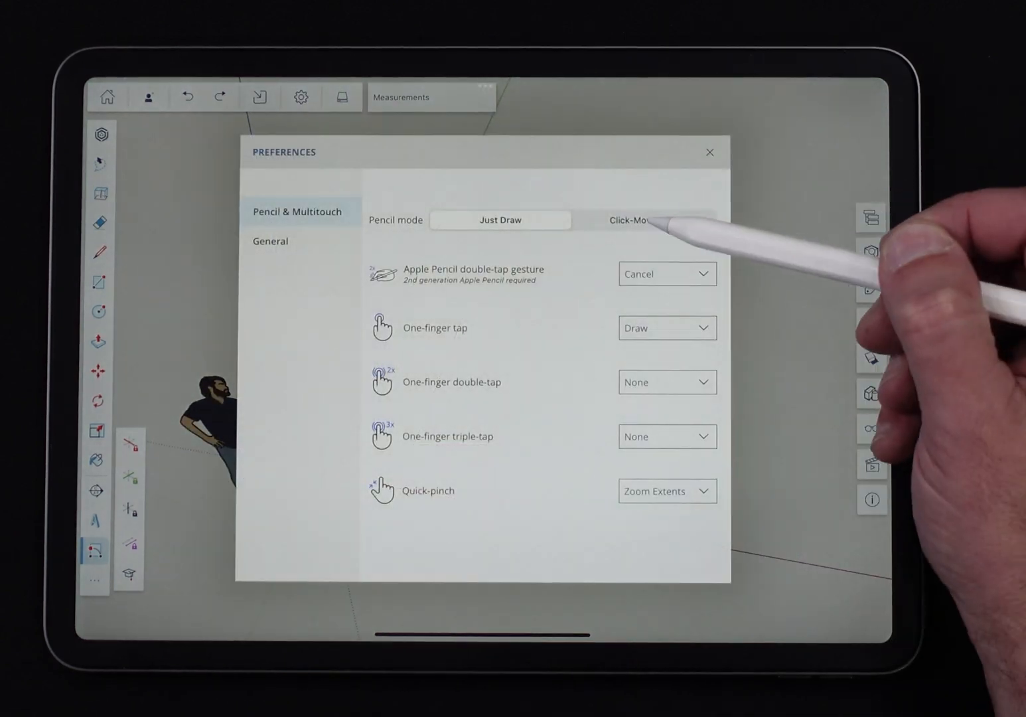
click(708, 152)
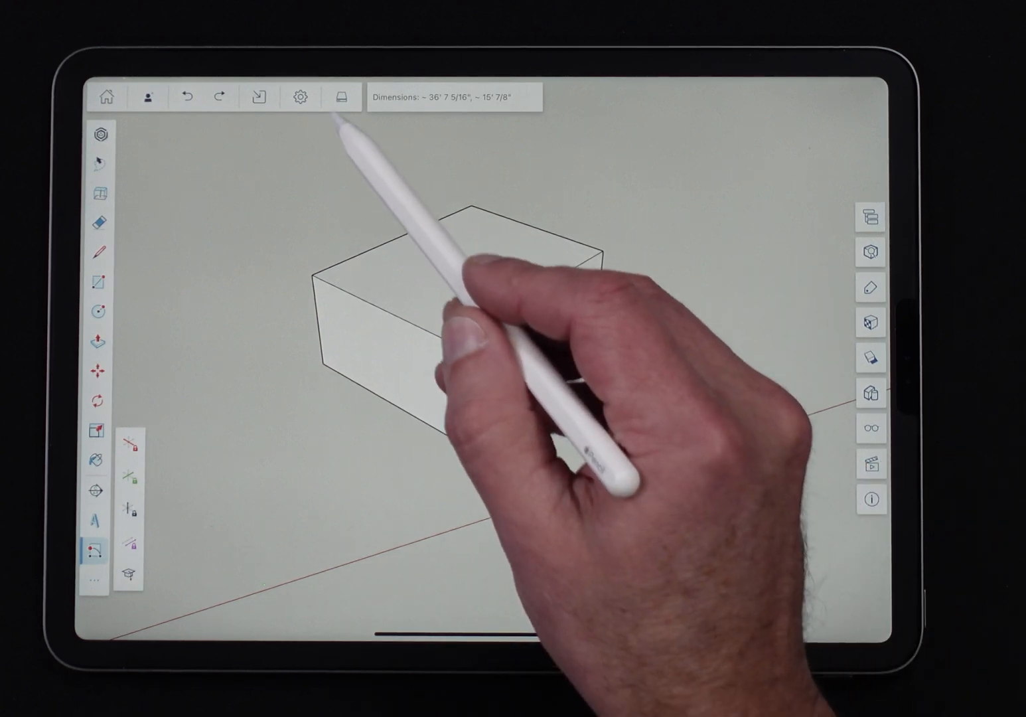
Review the preferences again and return to the model without changes.
click(300, 97)
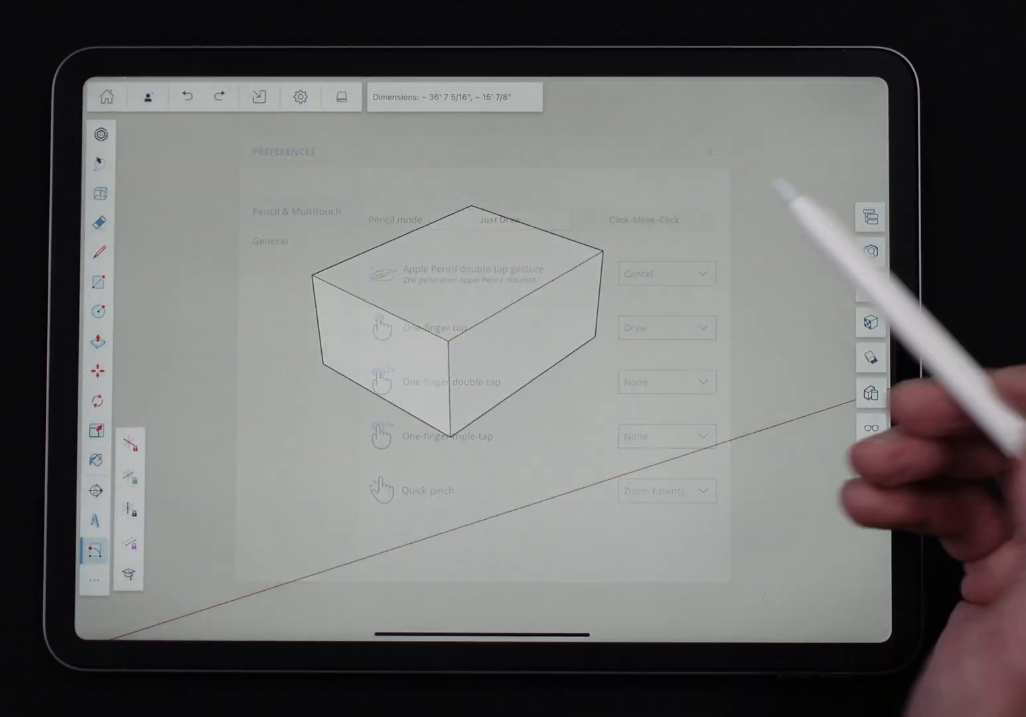
click(711, 151)
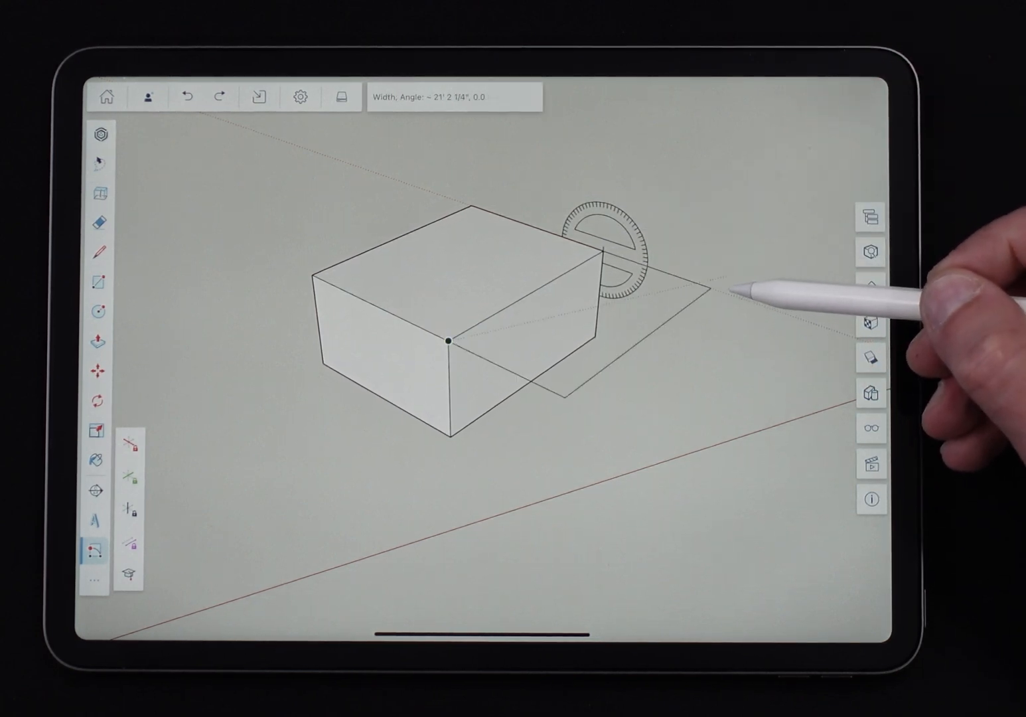
Draw a sloped ramp face from the box's top edge to the ground and select it.
drag(748, 292, 733, 388)
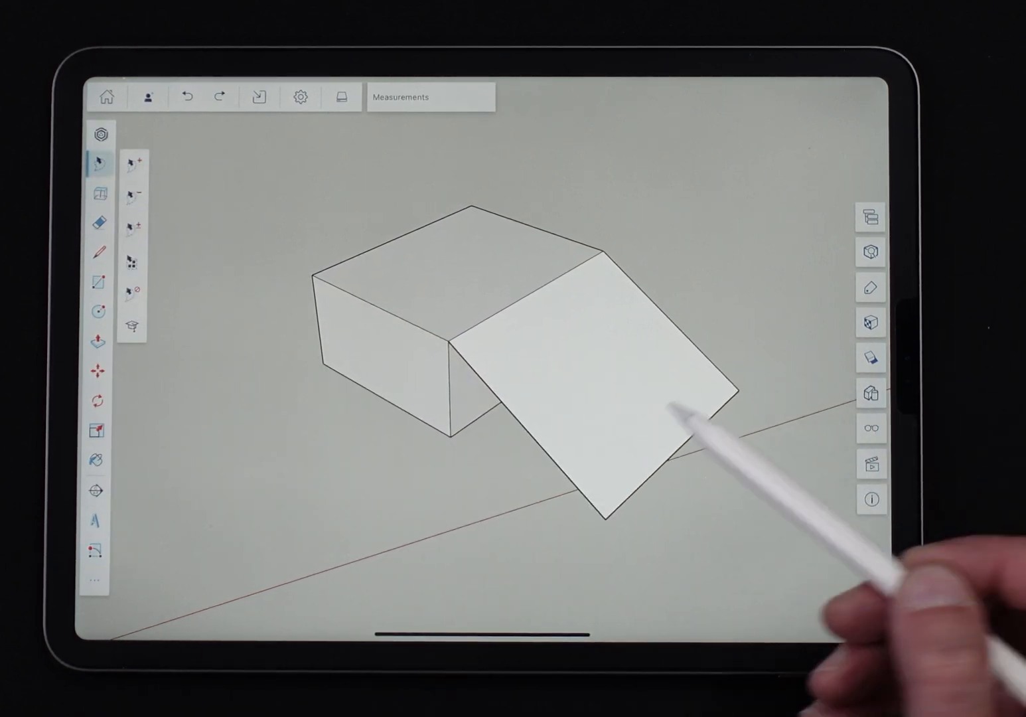
click(610, 398)
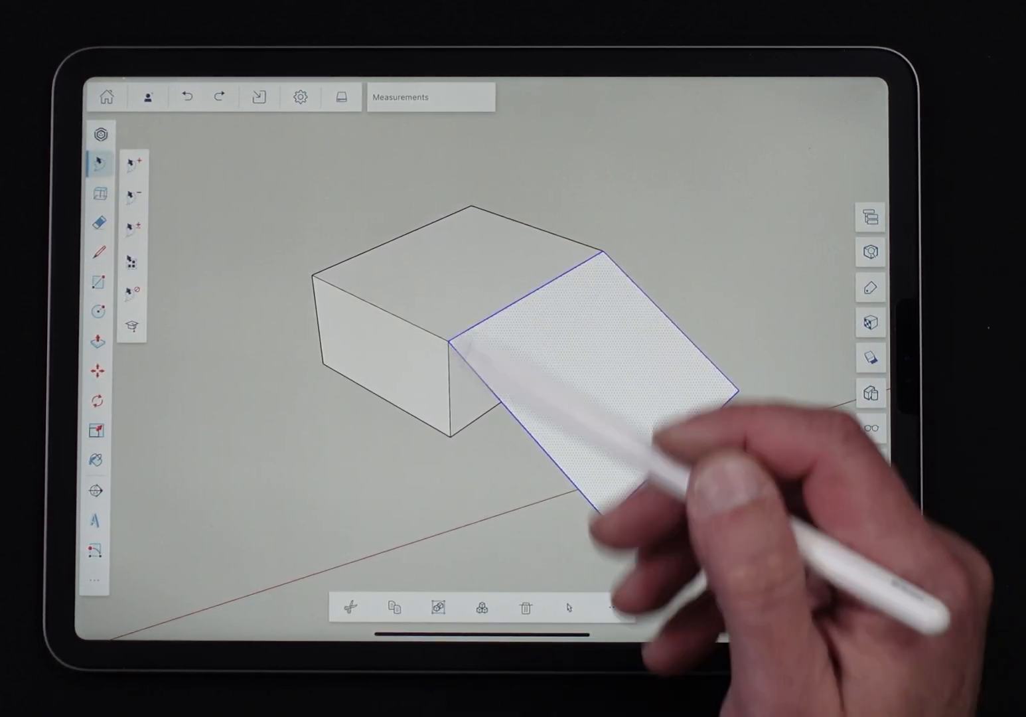